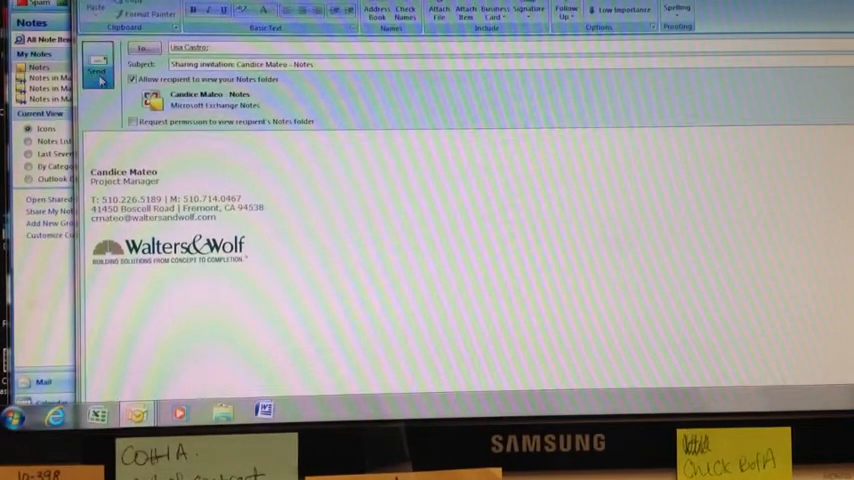
- Send the Notes folder sharing invitation, confirm sharing with the colleague and dismiss the confirmation
left_click(96, 76)
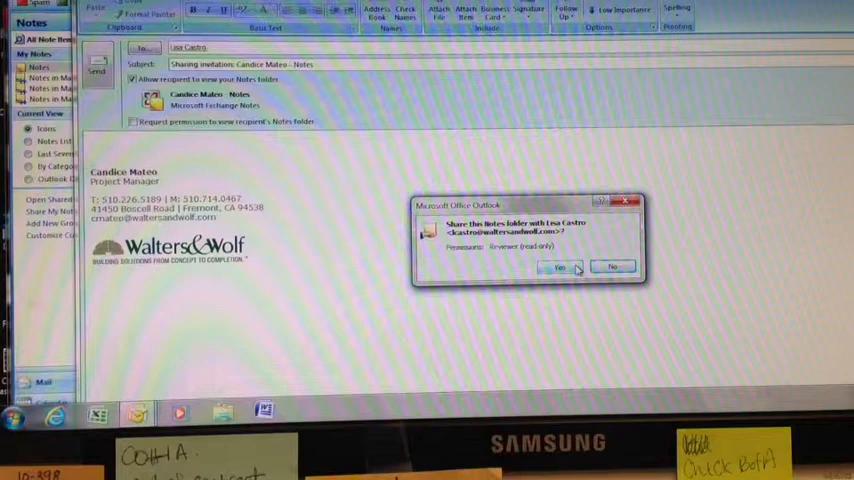
left_click(560, 268)
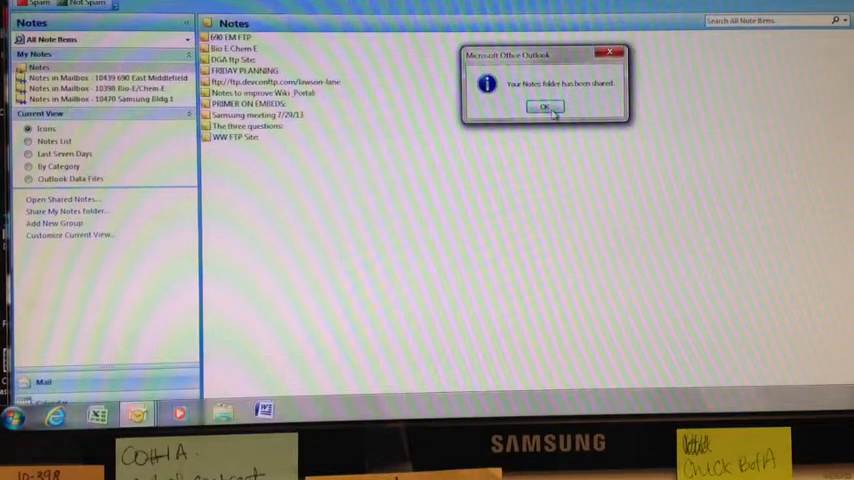
left_click(544, 108)
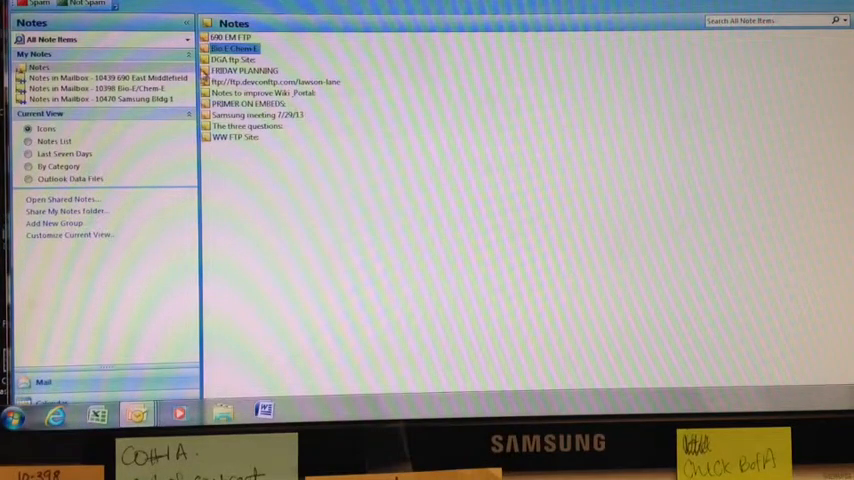